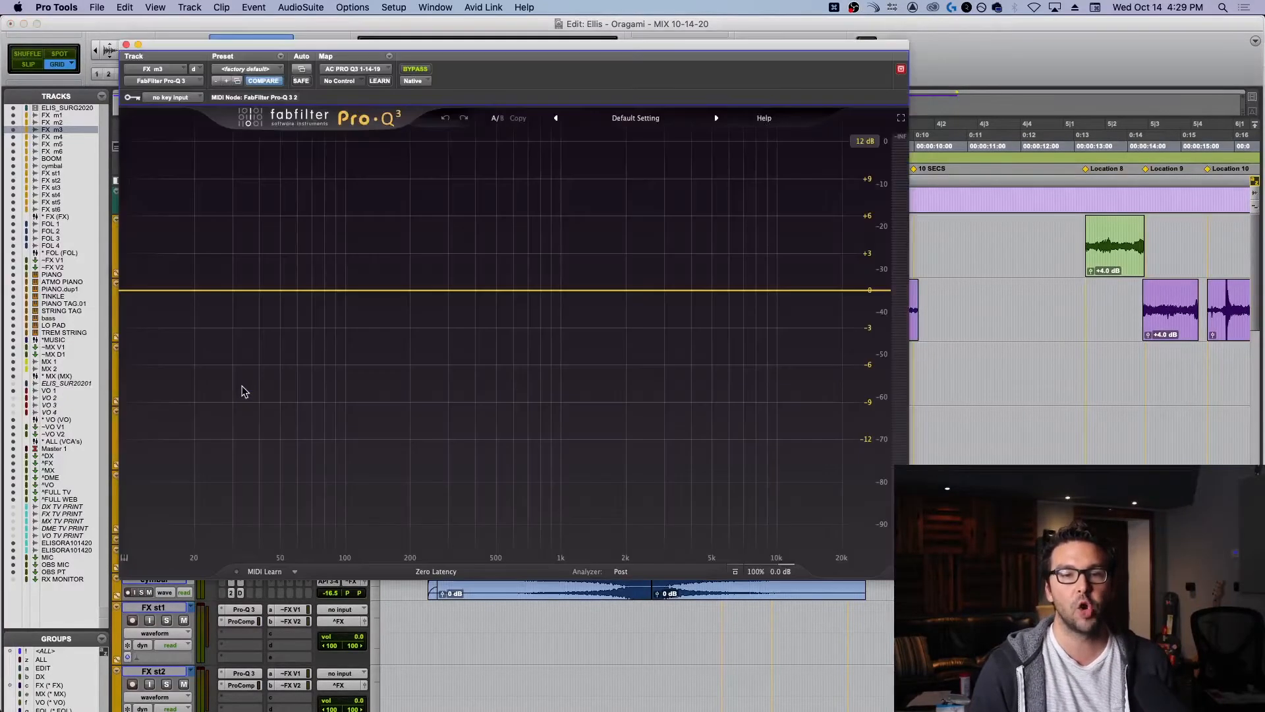
{"action": "mouse_move", "coordinate": [484, 246]}
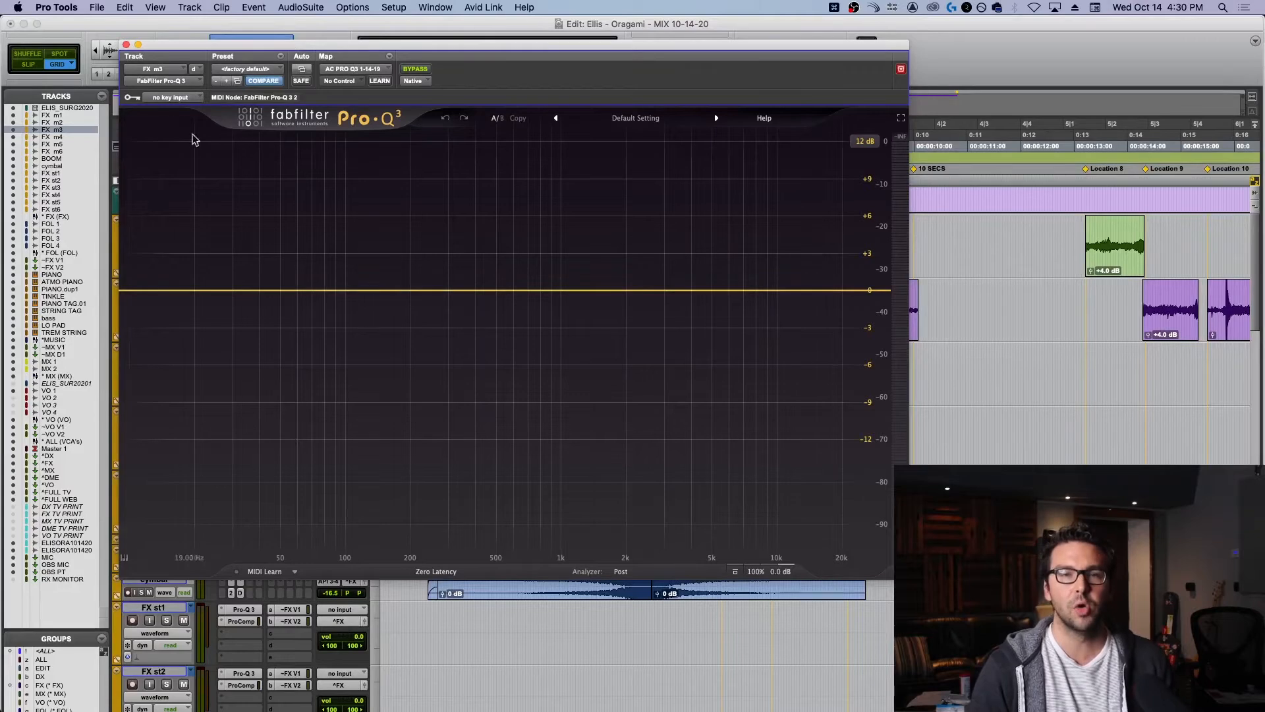
Choose AC DEFAULT from Pro-Q 3's preset librarian, adding a low cut and ~6 kHz notch
{"action": "left_click", "coordinate": [242, 56]}
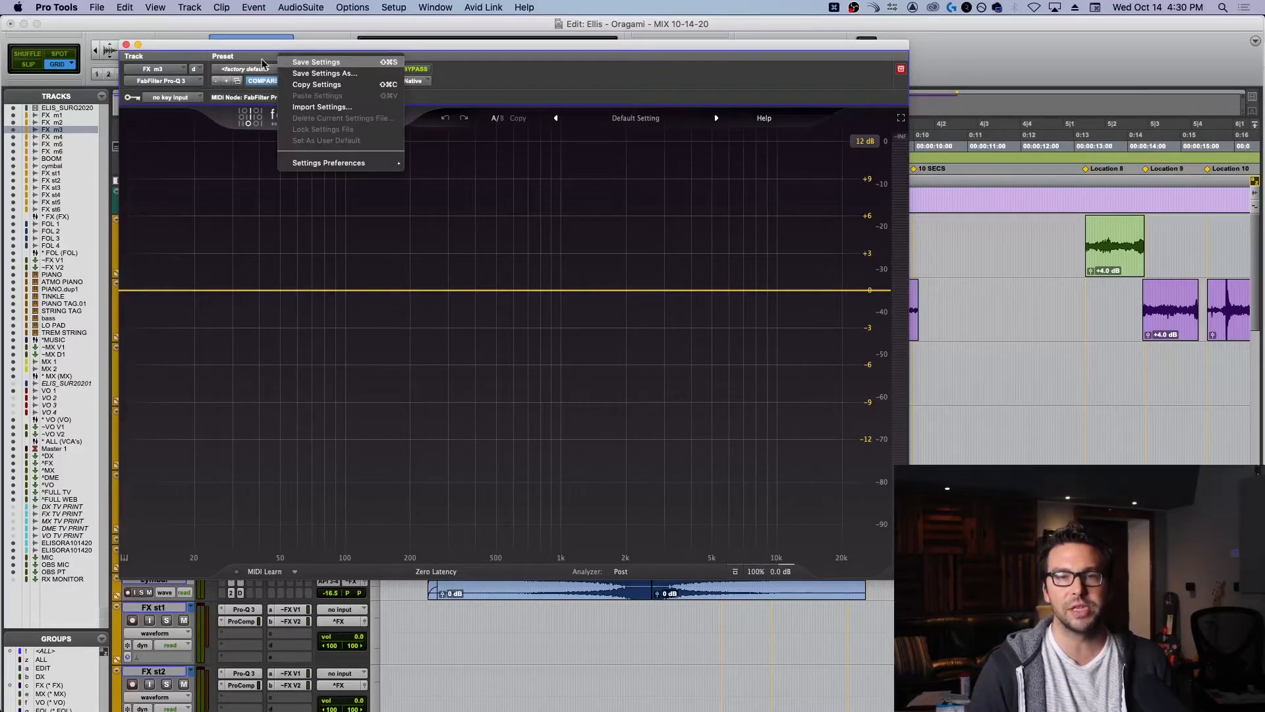
{"action": "left_click", "coordinate": [250, 68]}
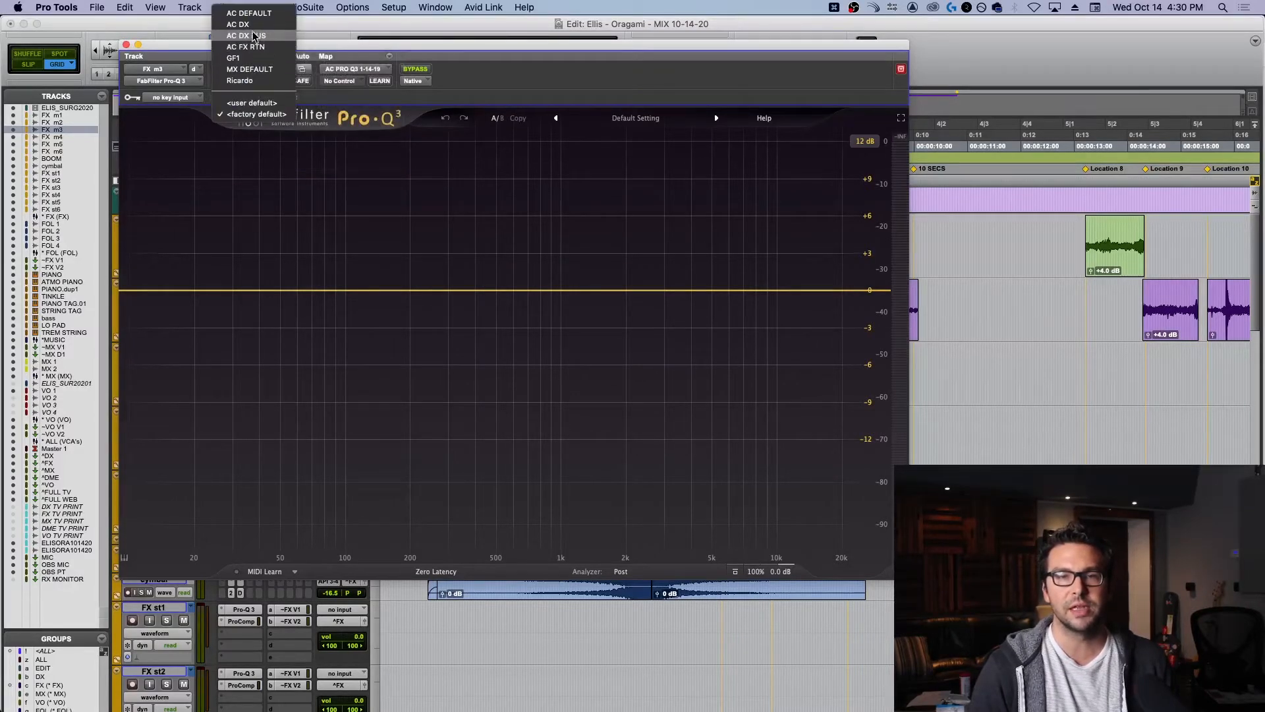
{"action": "left_click", "coordinate": [248, 13]}
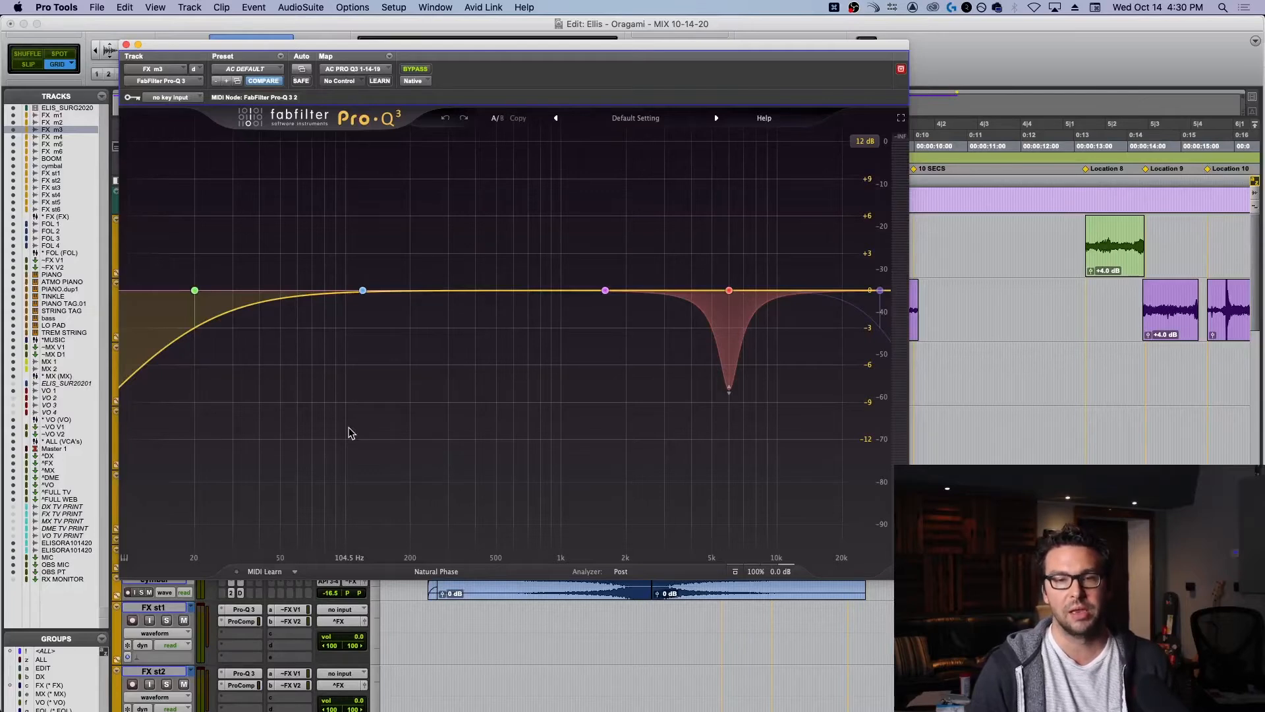
{"action": "left_click", "coordinate": [193, 290]}
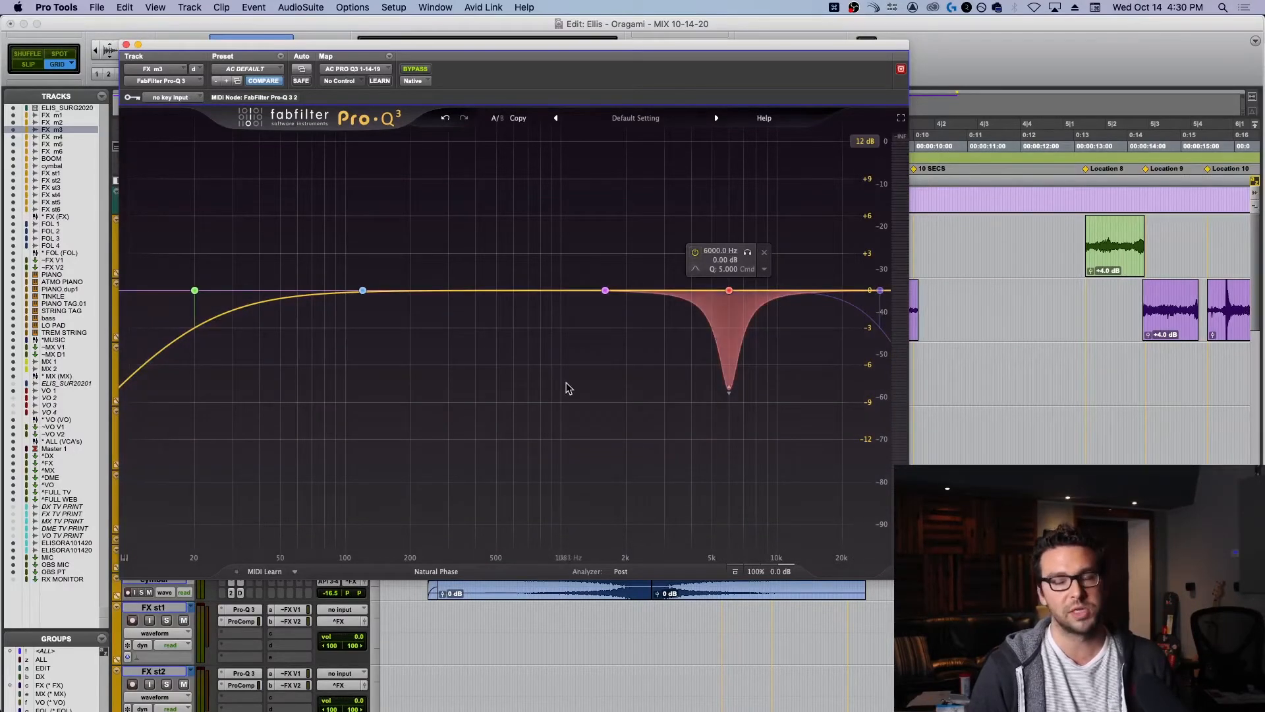
{"action": "left_click", "coordinate": [362, 291]}
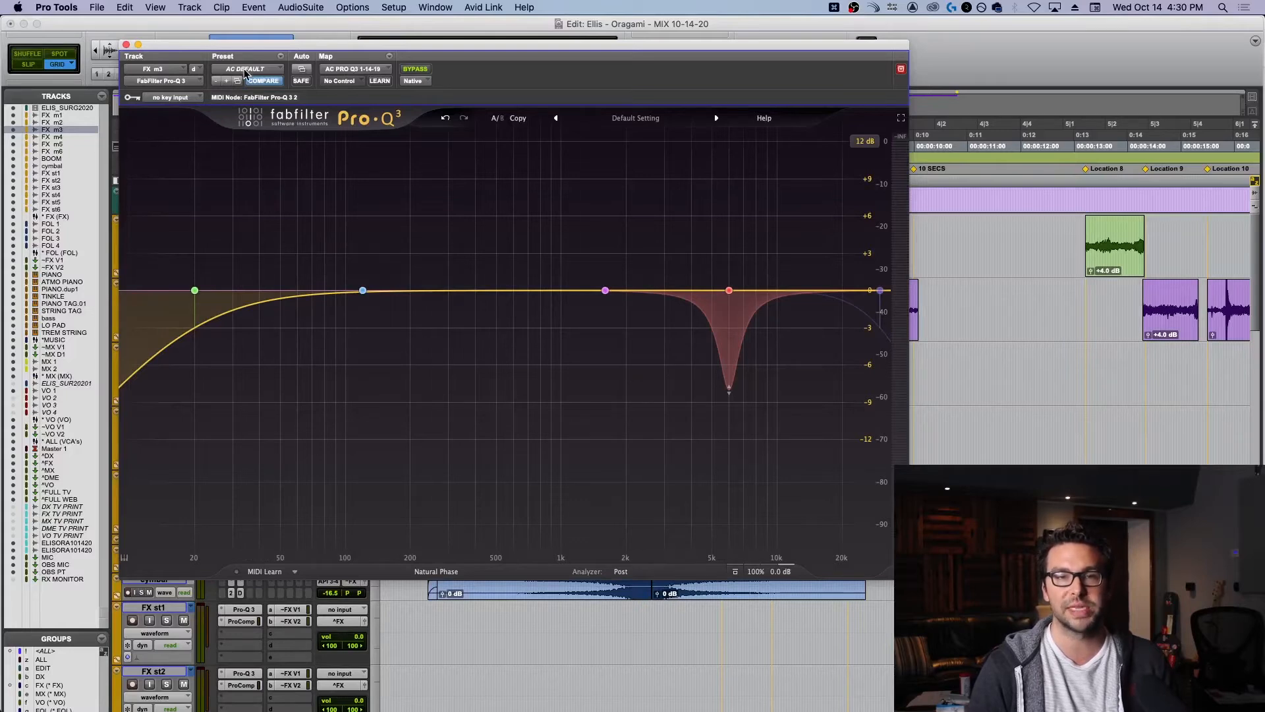
{"action": "mouse_move", "coordinate": [281, 61]}
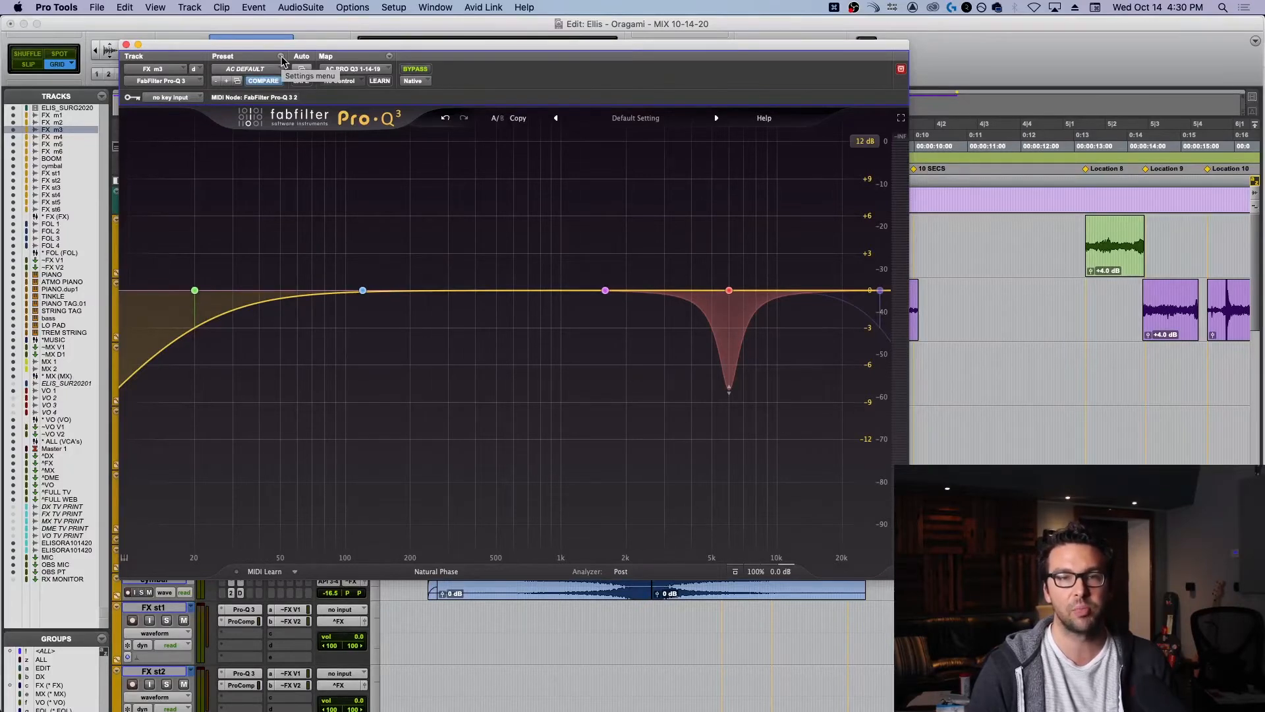
Save AC DEFAULT as Pro-Q 3's user default and set the plug-in default to User Setting
{"action": "left_click", "coordinate": [283, 61]}
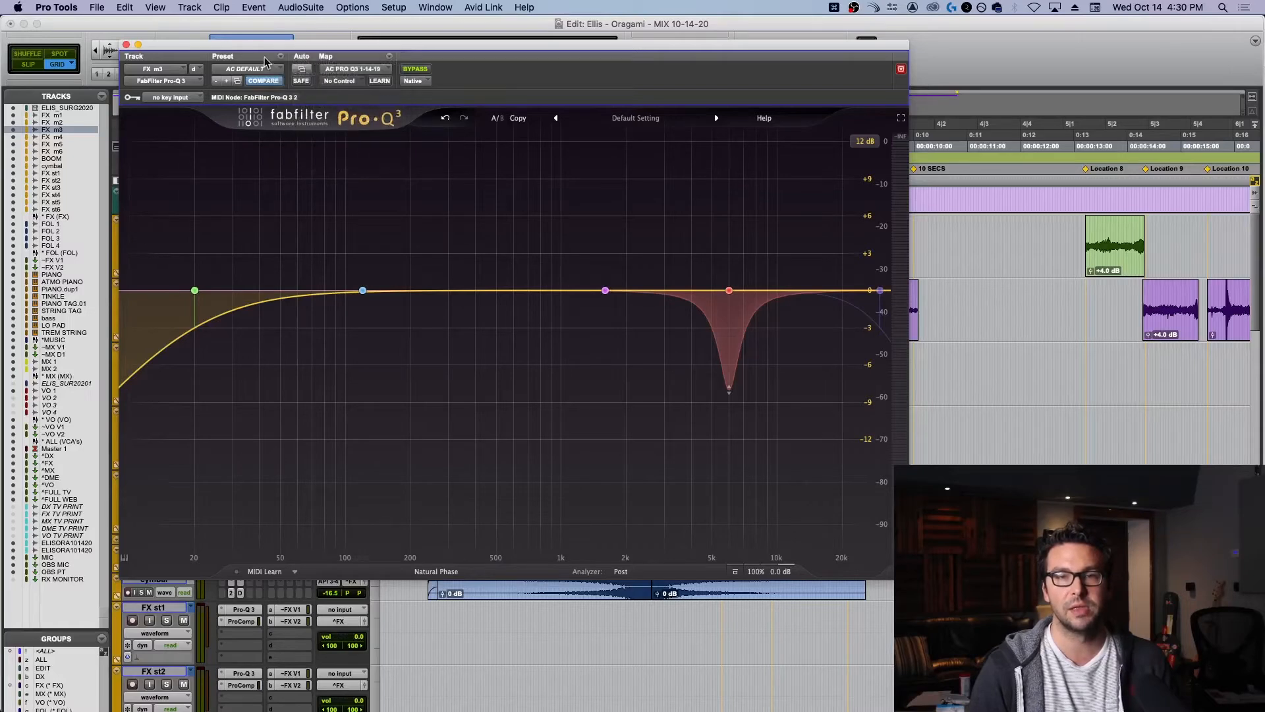
{"action": "left_click", "coordinate": [237, 68]}
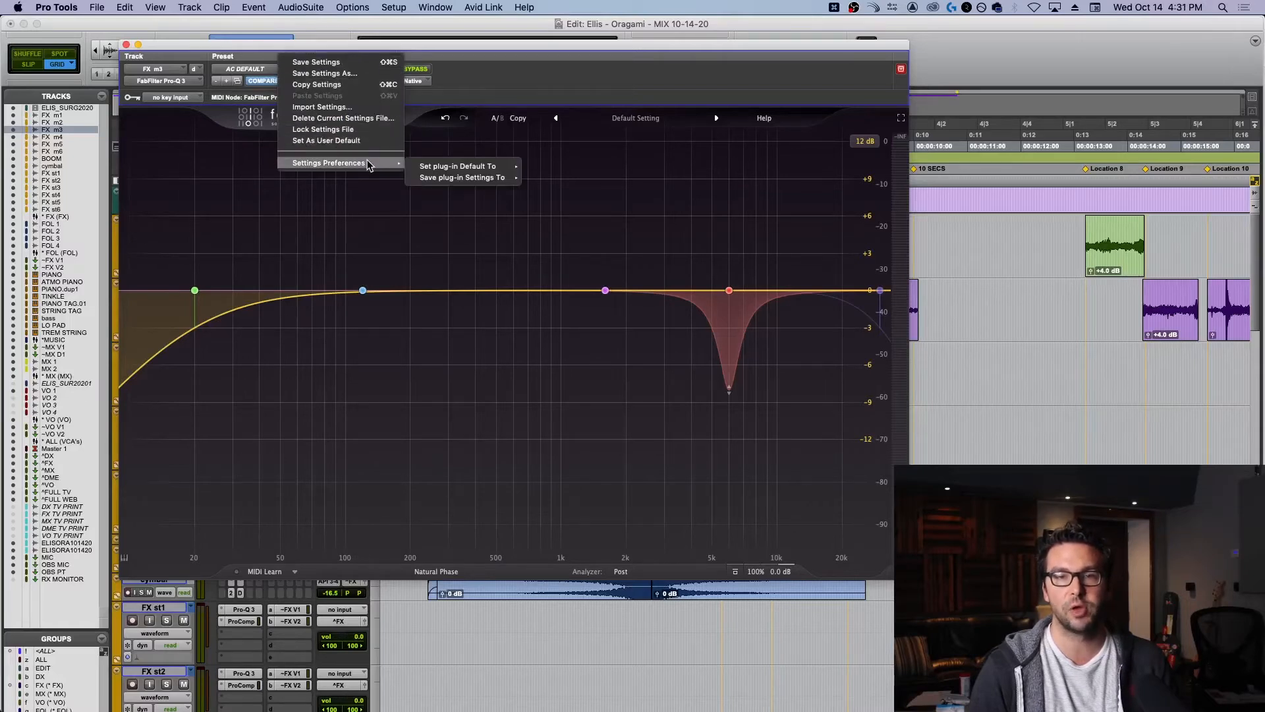
{"action": "mouse_move", "coordinate": [456, 165]}
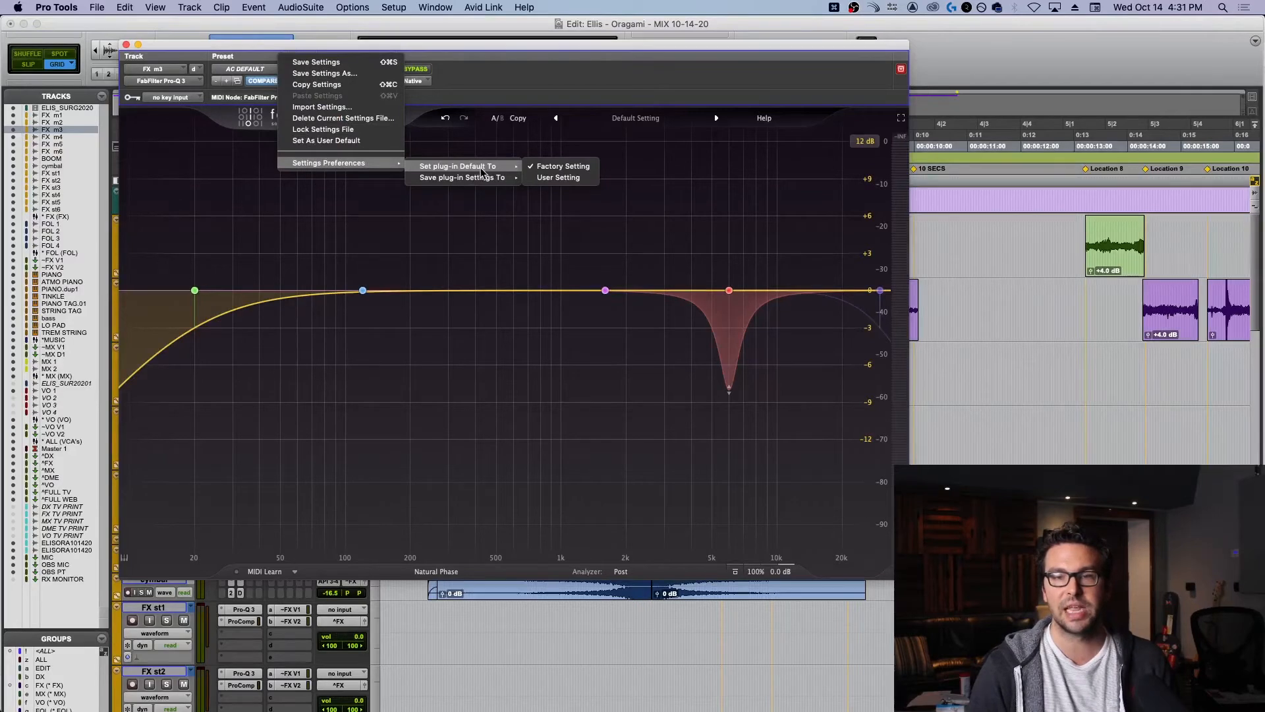
{"action": "left_click", "coordinate": [562, 166]}
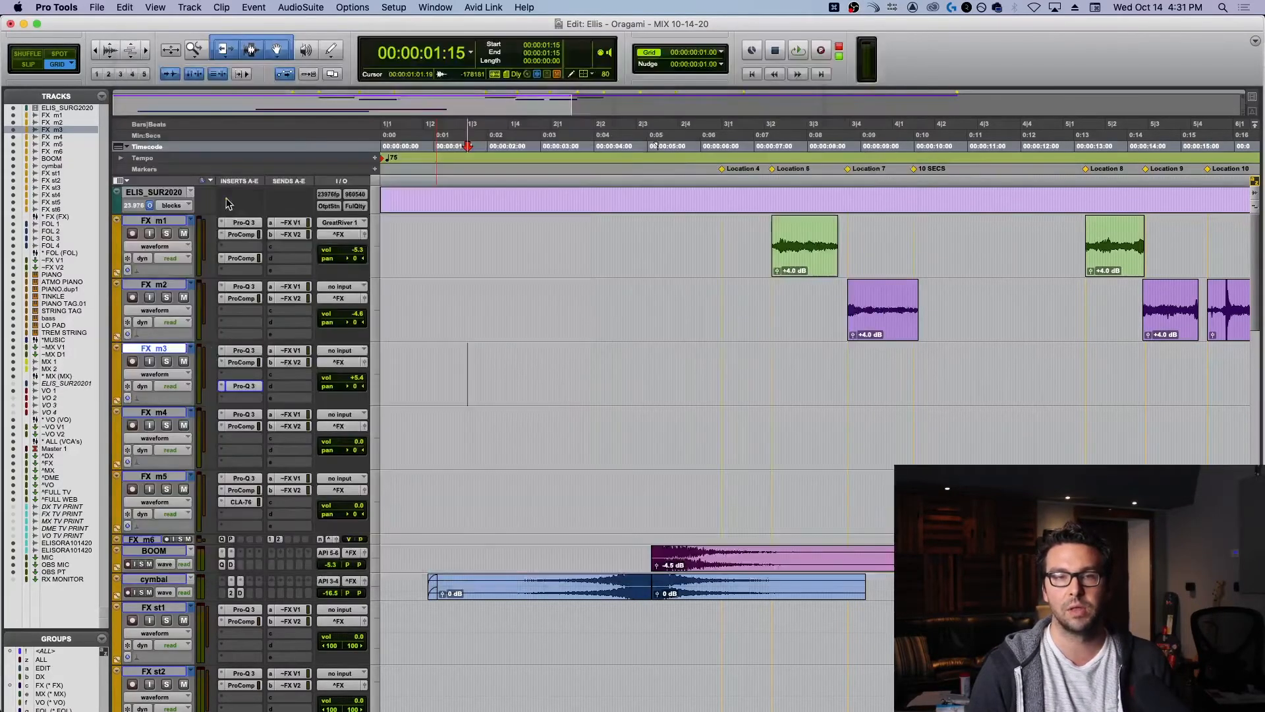
Reopen and close Pro-Q 3 on FX m3, then insert Pro Compressor (mono) on FX m4
{"action": "left_click", "coordinate": [242, 349]}
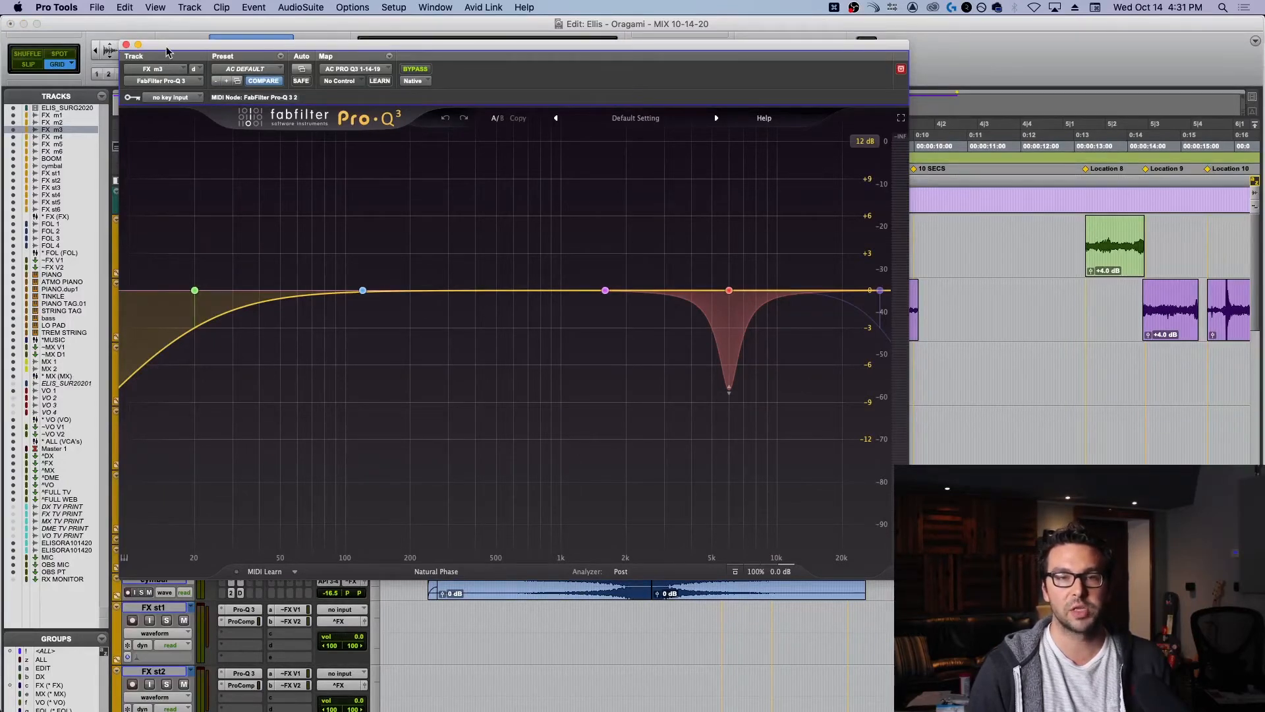
{"action": "left_click", "coordinate": [126, 45]}
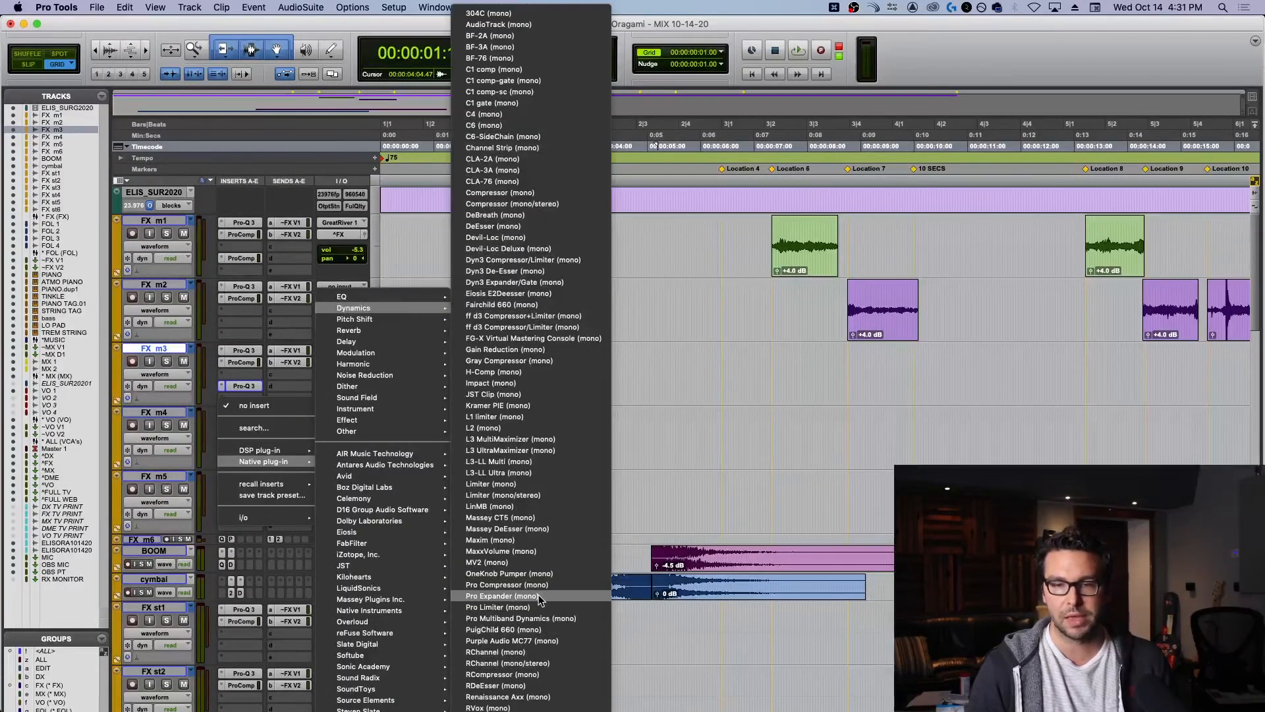
{"action": "left_click", "coordinate": [506, 585]}
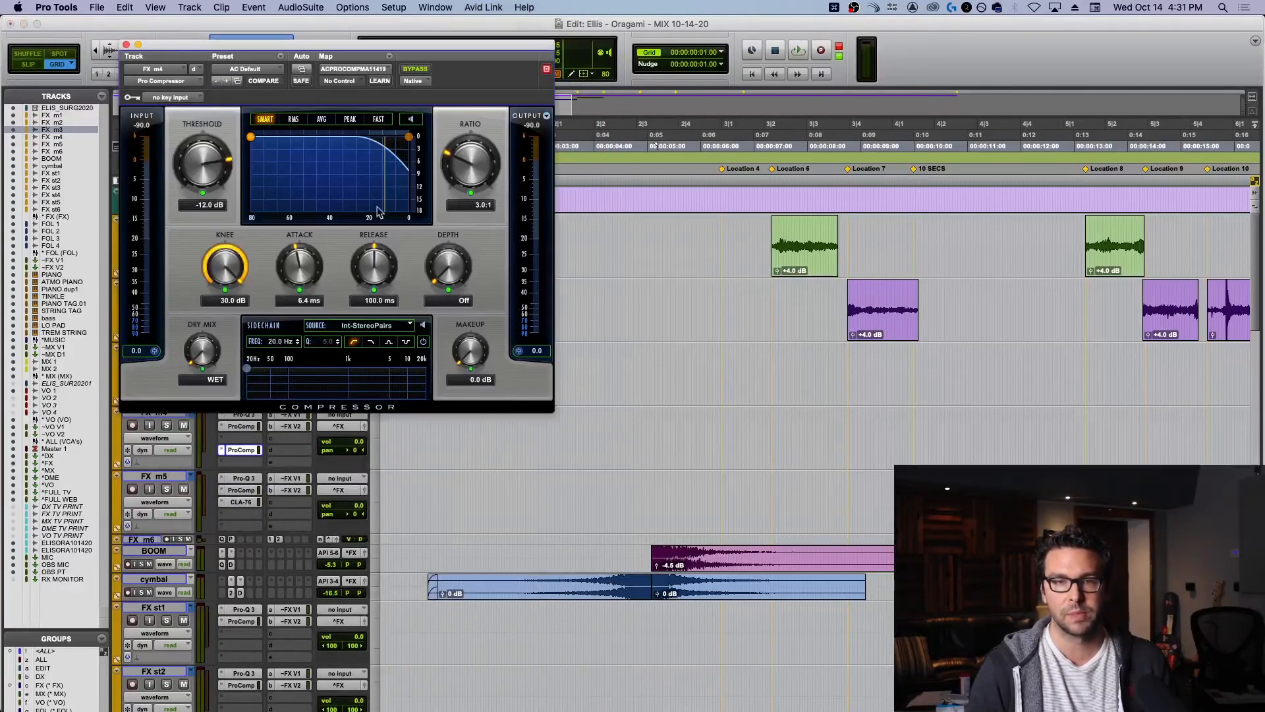
{"action": "mouse_move", "coordinate": [354, 242]}
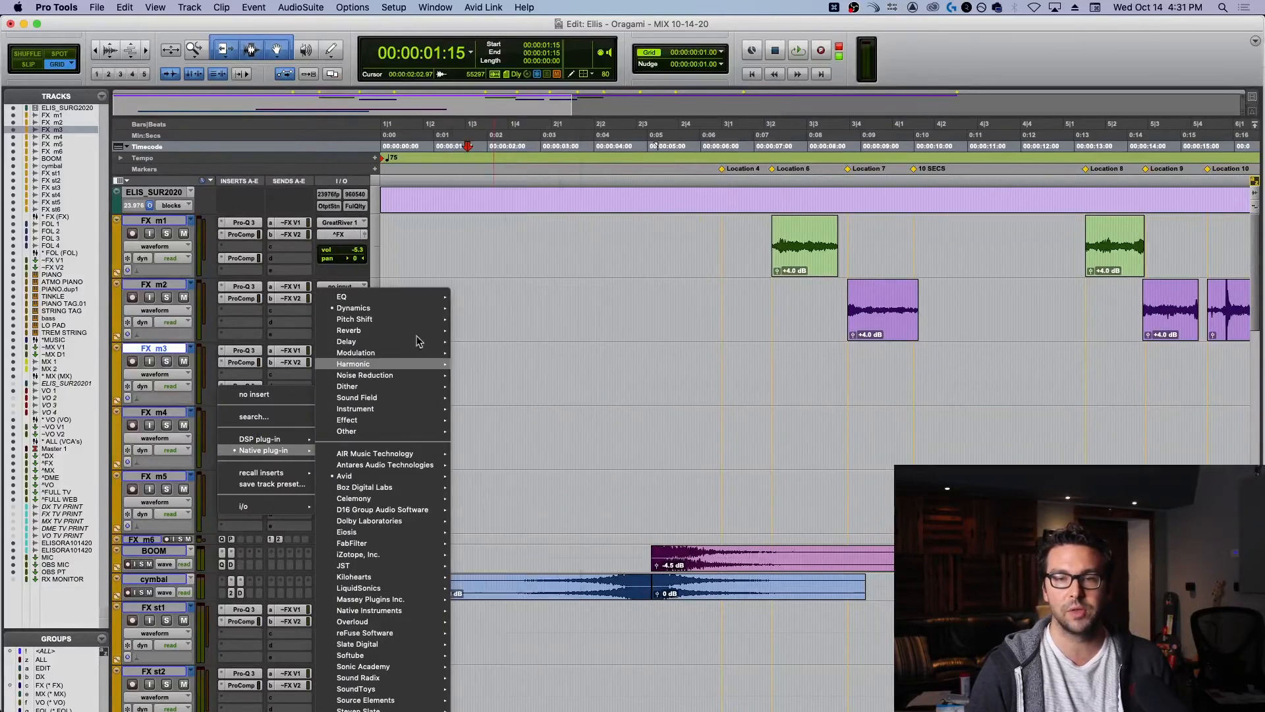
Swap FX m4's Pro Compressor for CLA-76 (mono), check its Settings menu, and close it
{"action": "left_click", "coordinate": [352, 308]}
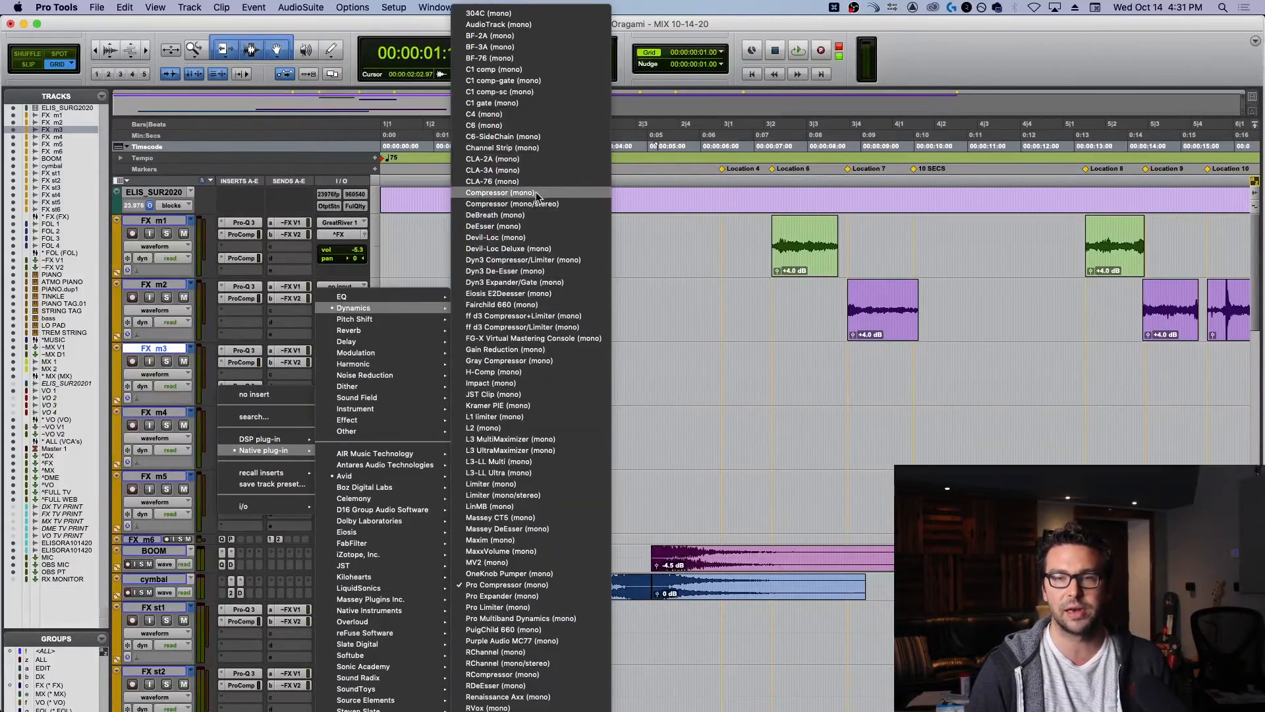
{"action": "left_click", "coordinate": [491, 180]}
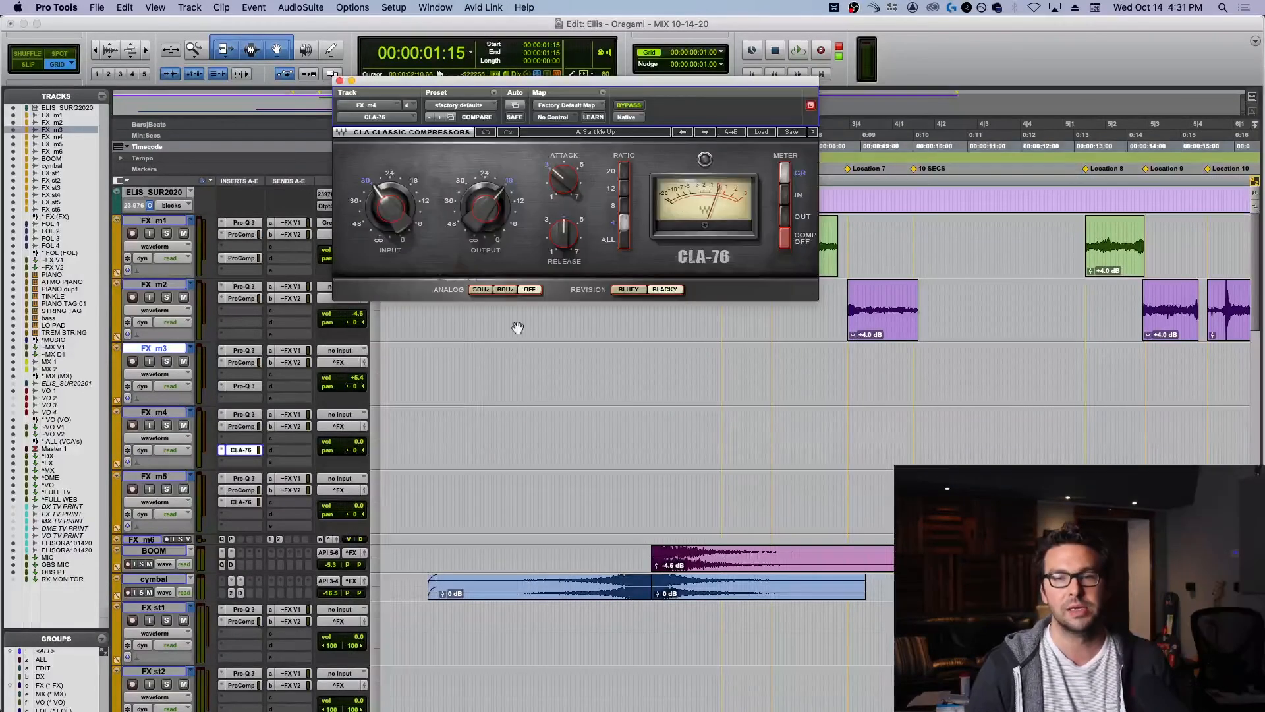
{"action": "left_click", "coordinate": [504, 288]}
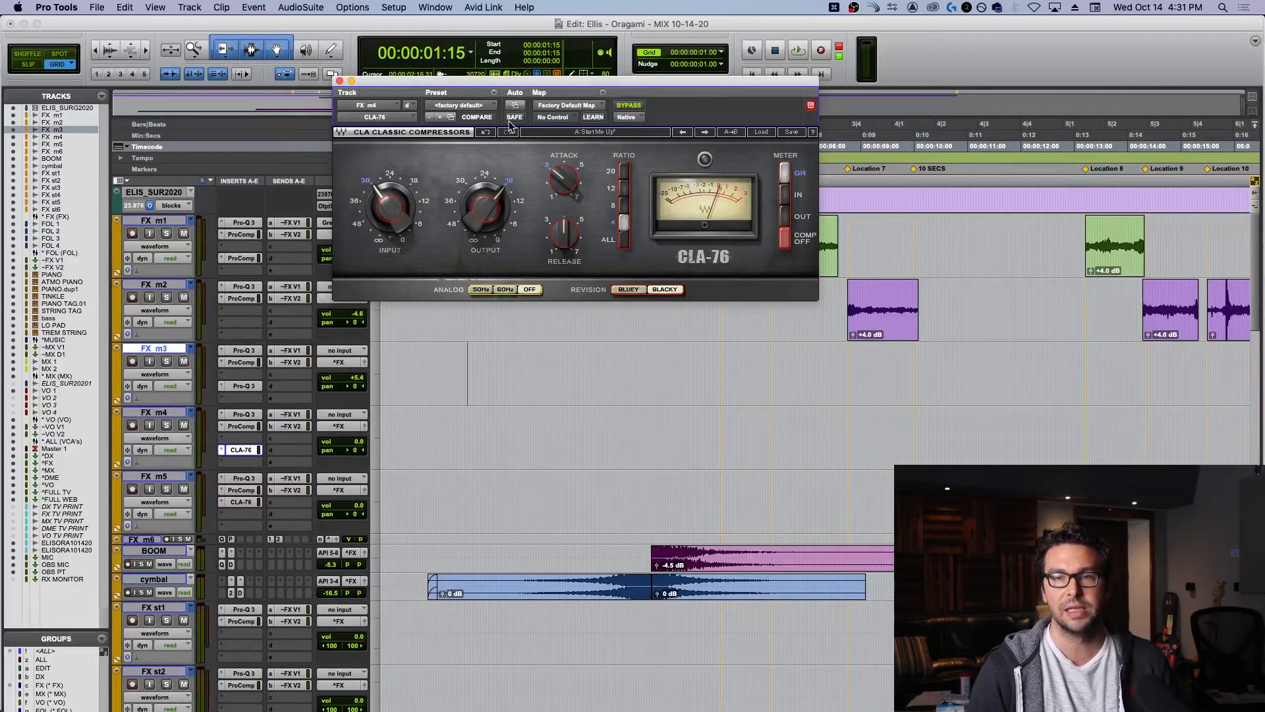
{"action": "left_click", "coordinate": [493, 104]}
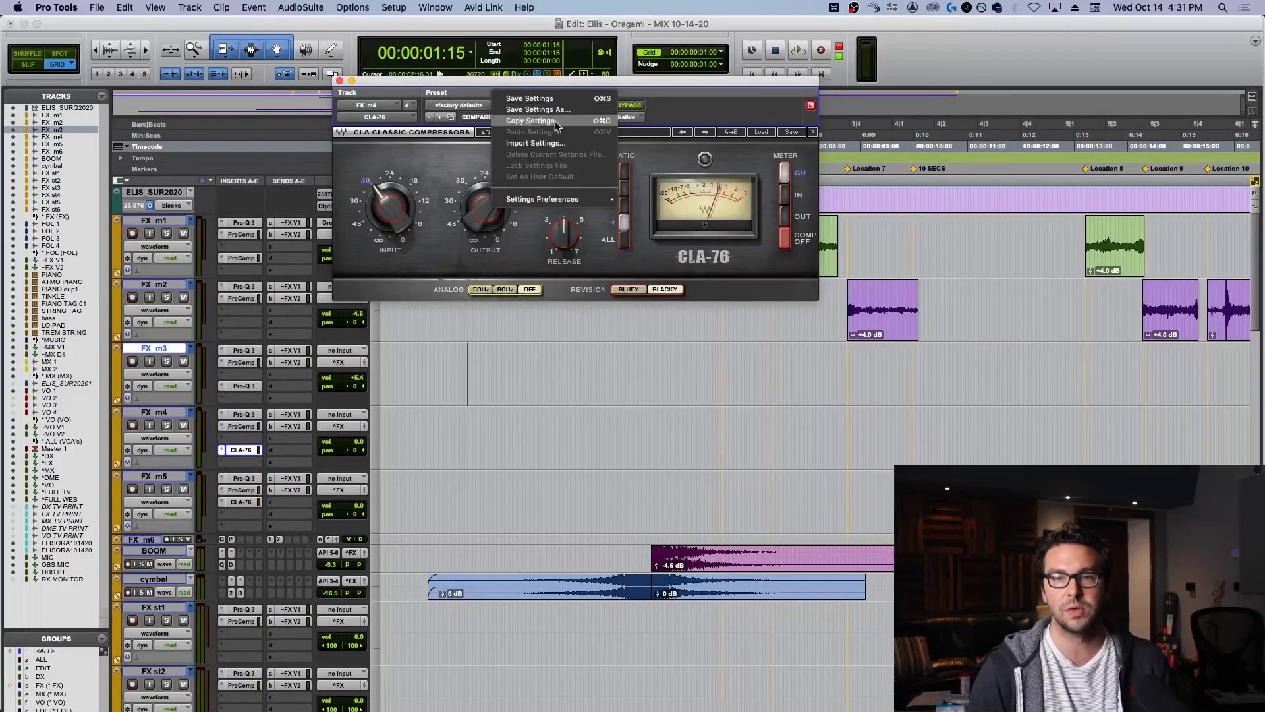
{"action": "mouse_move", "coordinate": [542, 198]}
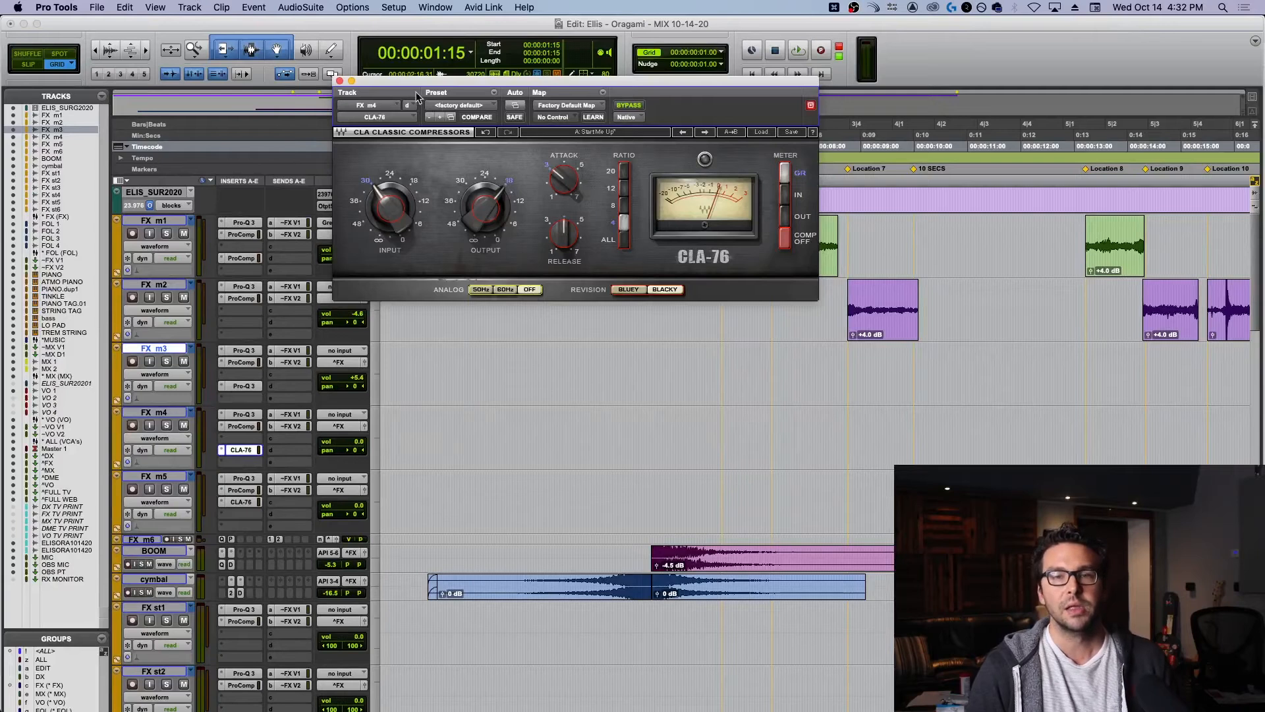
{"action": "left_click", "coordinate": [338, 80]}
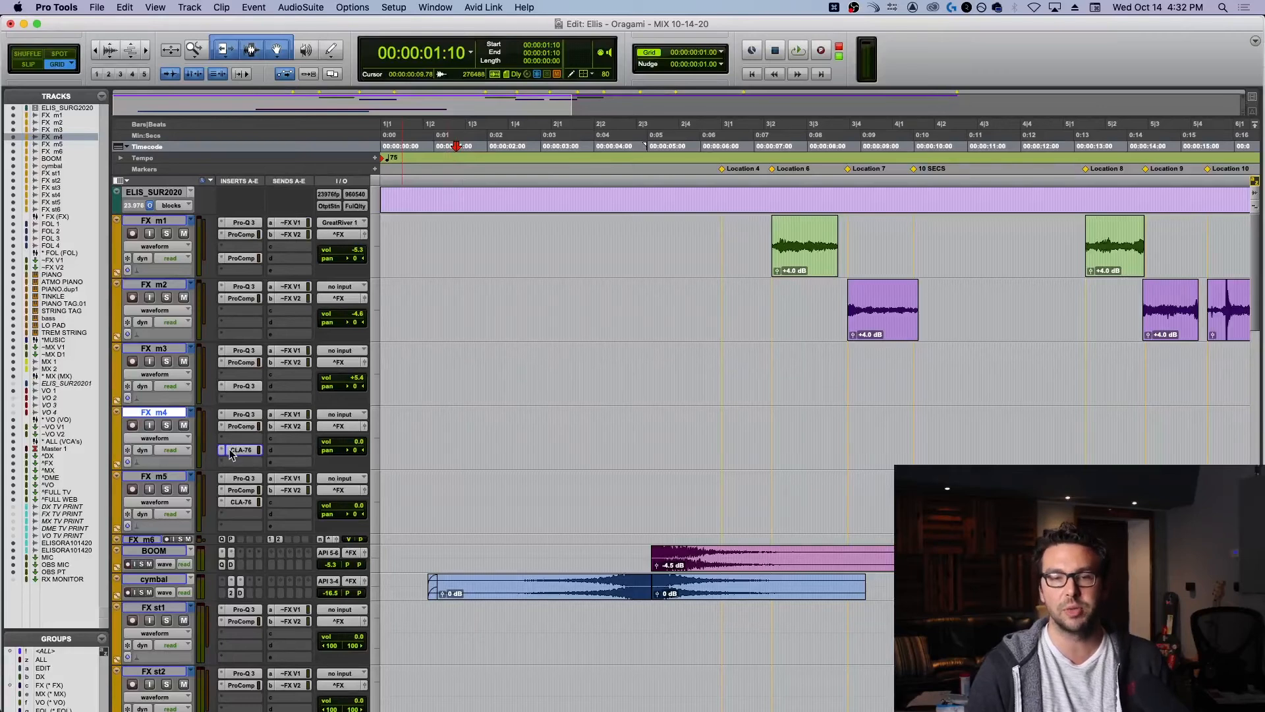
Open and dismiss FX m4's insert menu, then reopen Pro-Q 3 on FX m3
{"action": "left_click", "coordinate": [240, 450]}
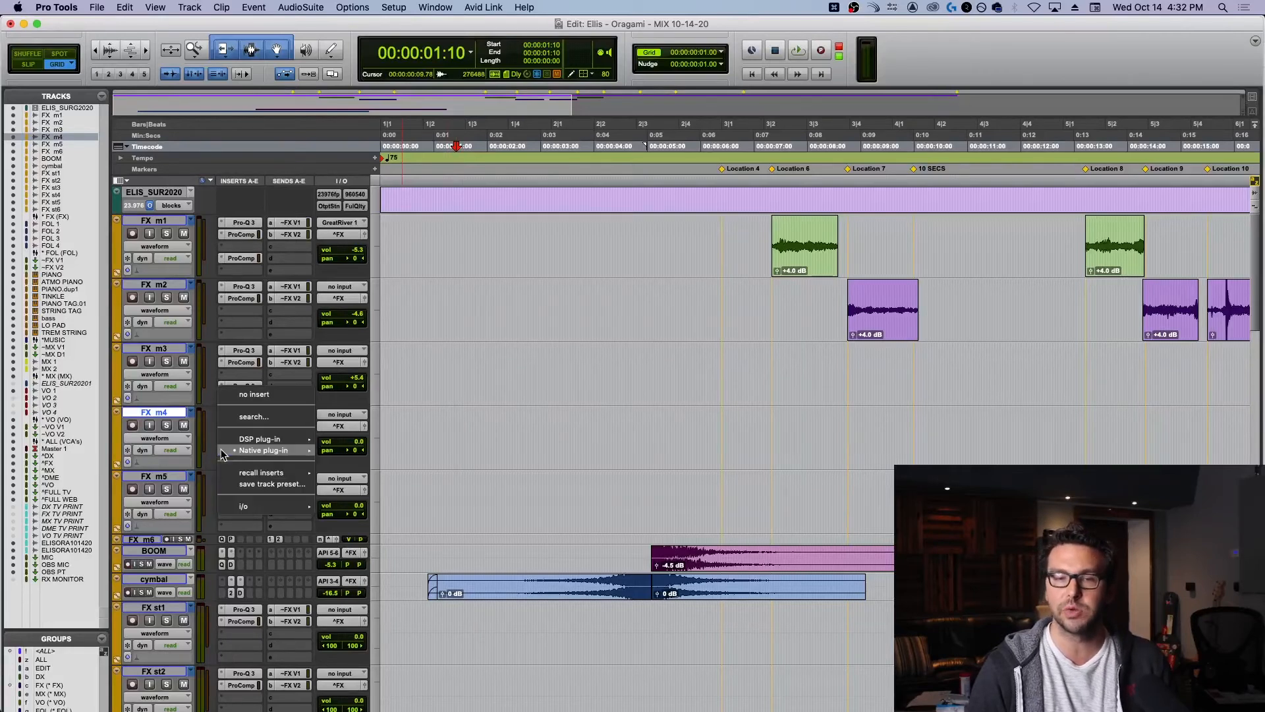
{"action": "left_click", "coordinate": [263, 450]}
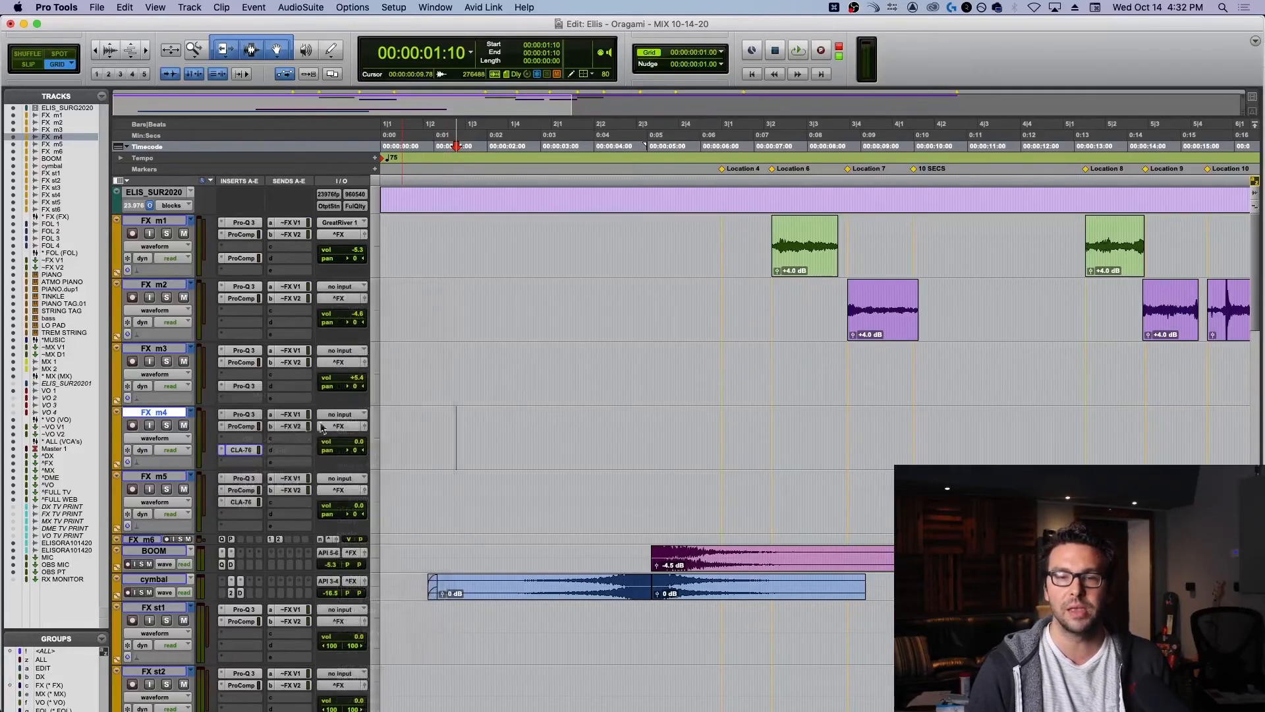
{"action": "left_click", "coordinate": [242, 385]}
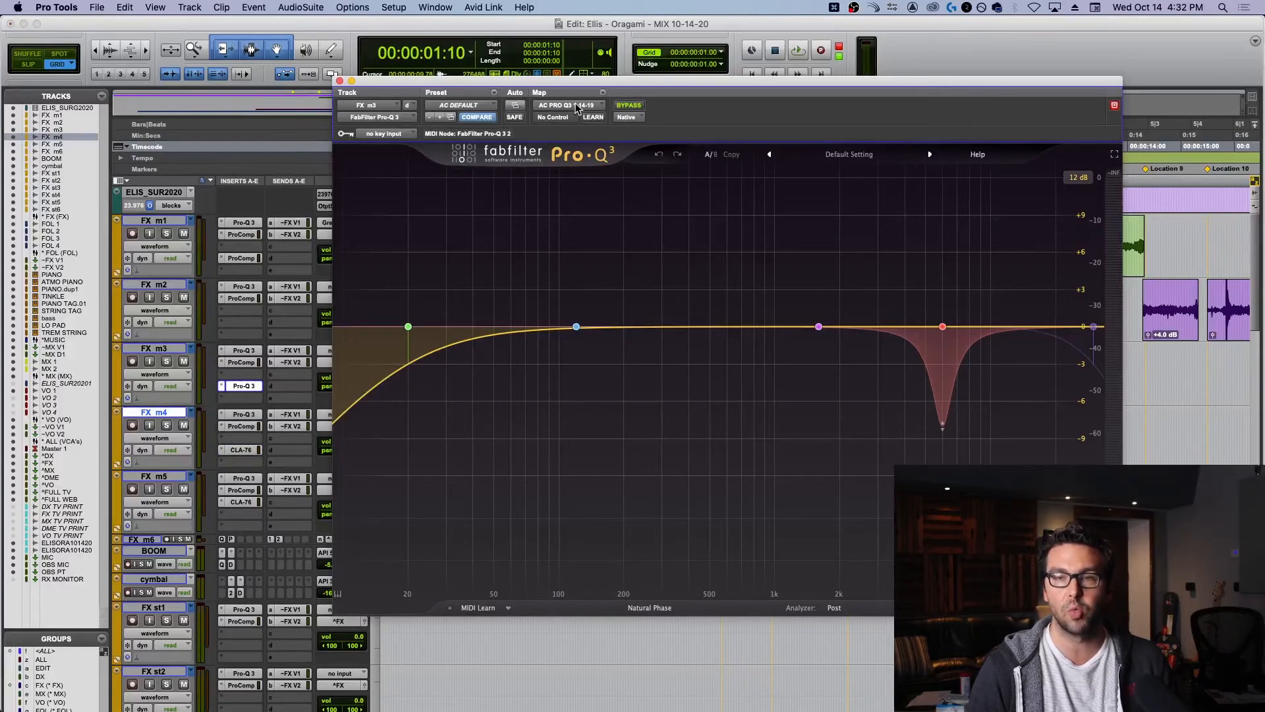
Set the AC PRO Q3 1-14-19 plug-in map as Pro-Q 3's default map
{"action": "left_click", "coordinate": [568, 106]}
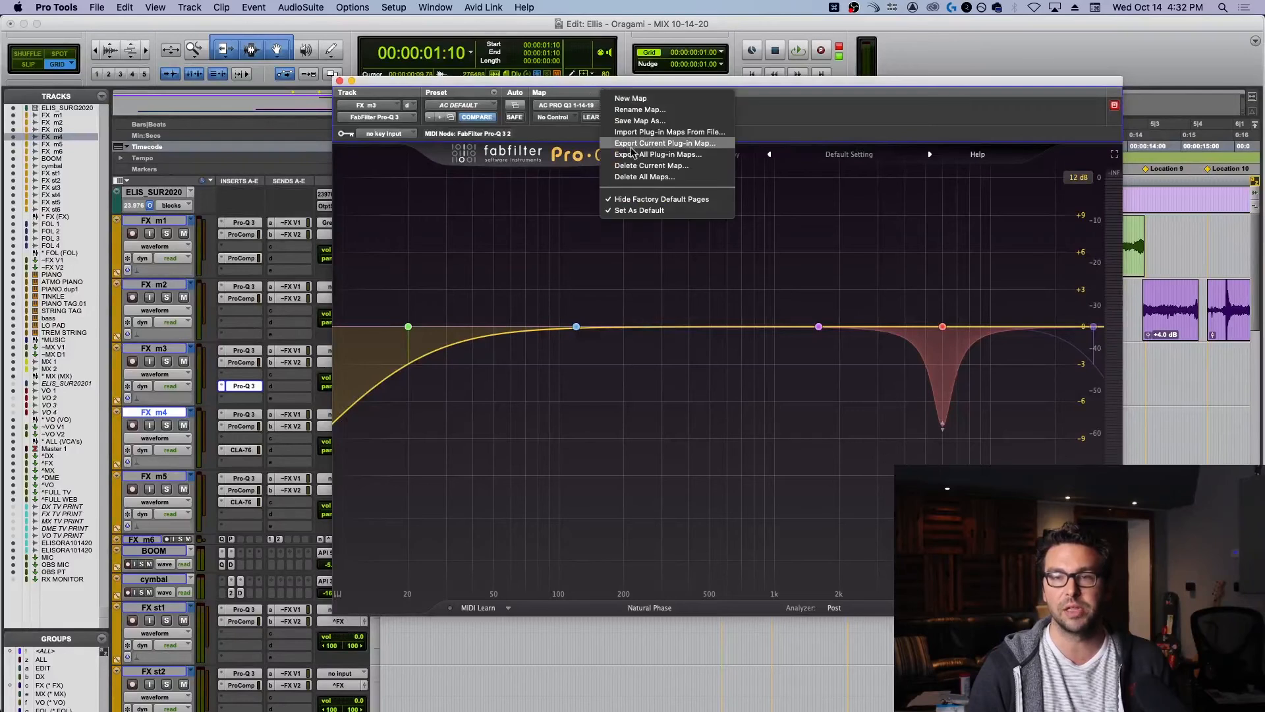
{"action": "mouse_move", "coordinate": [639, 210]}
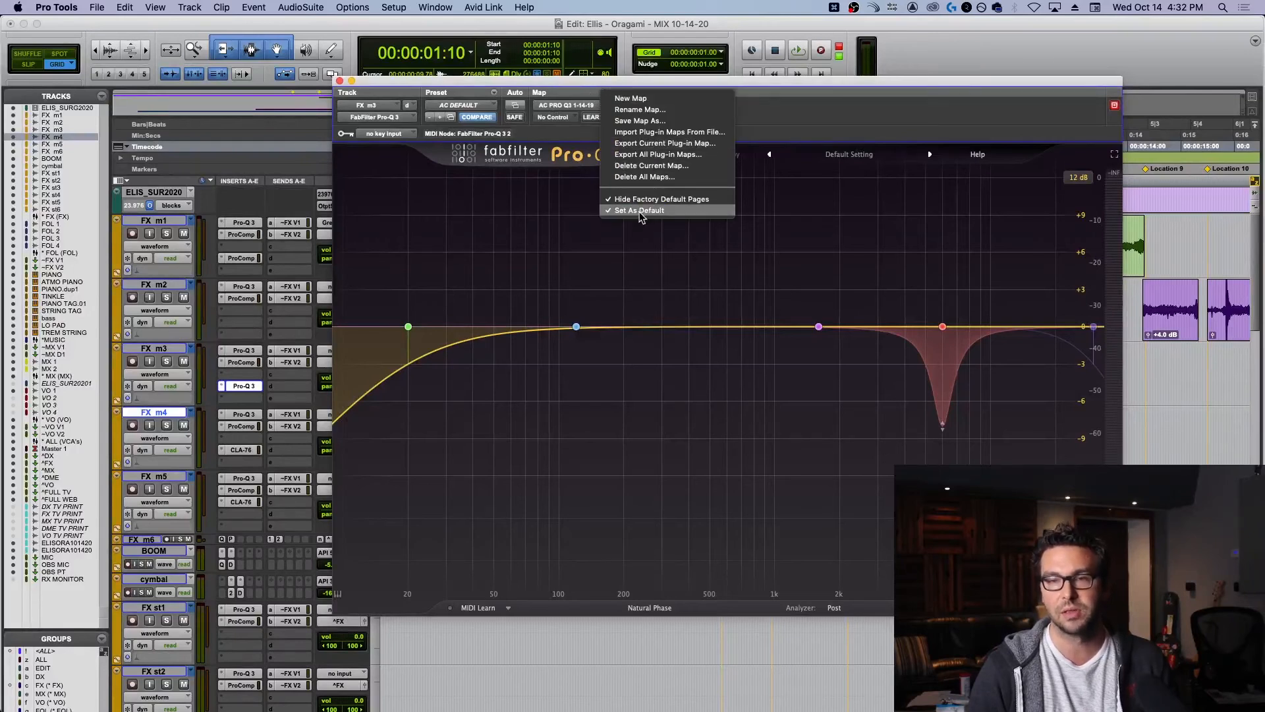
{"action": "left_click", "coordinate": [637, 210]}
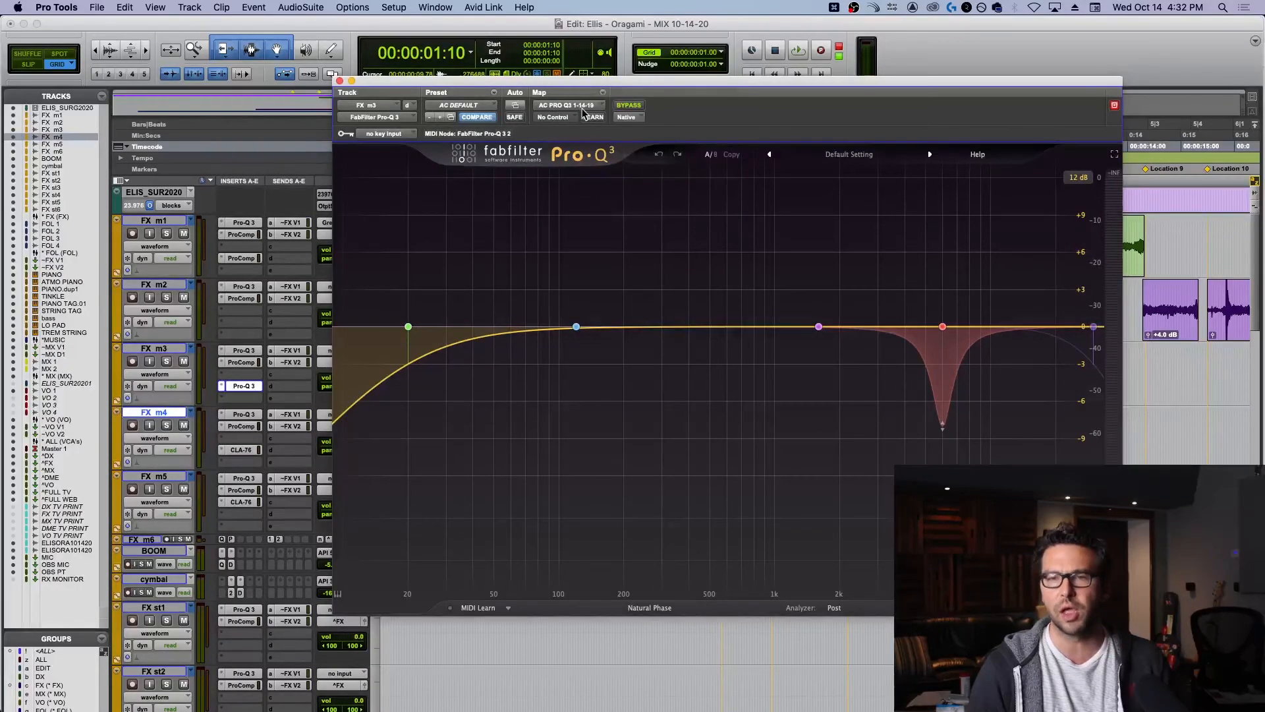